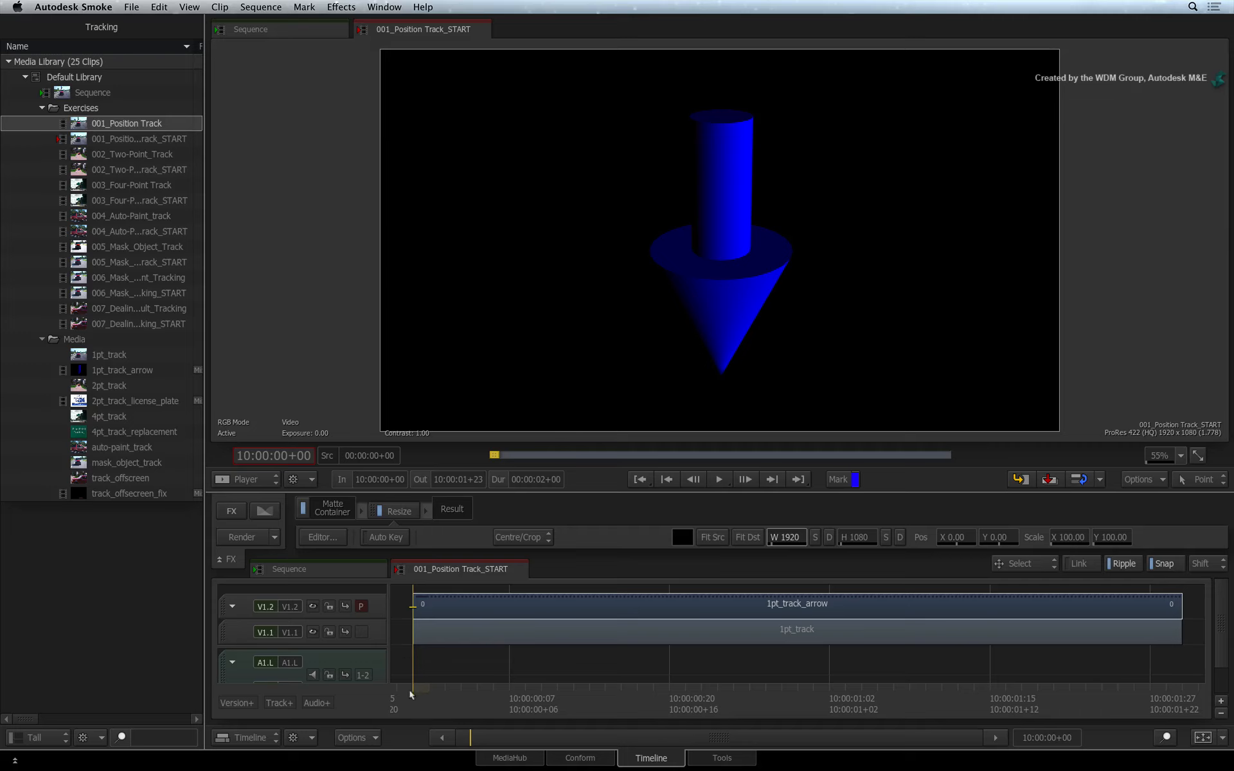
{"action": "mouse_move", "coordinate": [408, 694]}
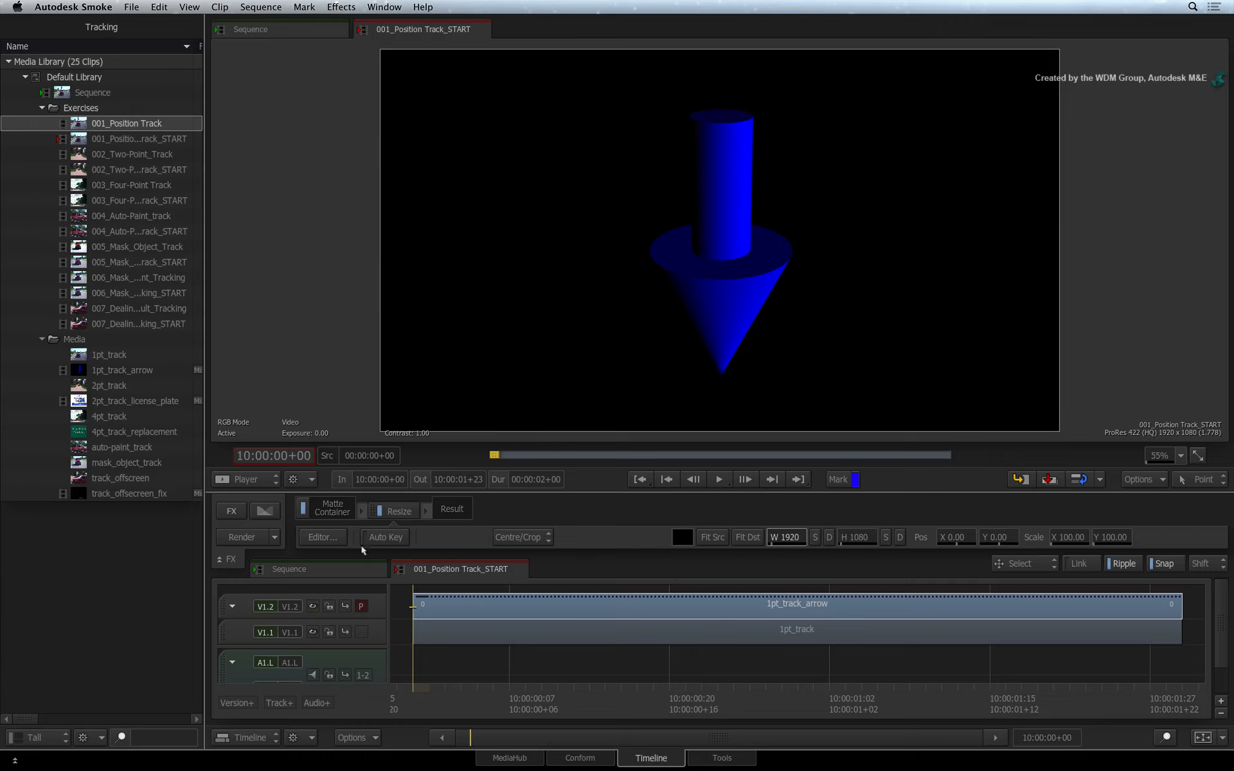
Target the 1pt_track_arrow clip's Matte Container to show its effect options.
{"action": "left_click", "coordinate": [332, 508]}
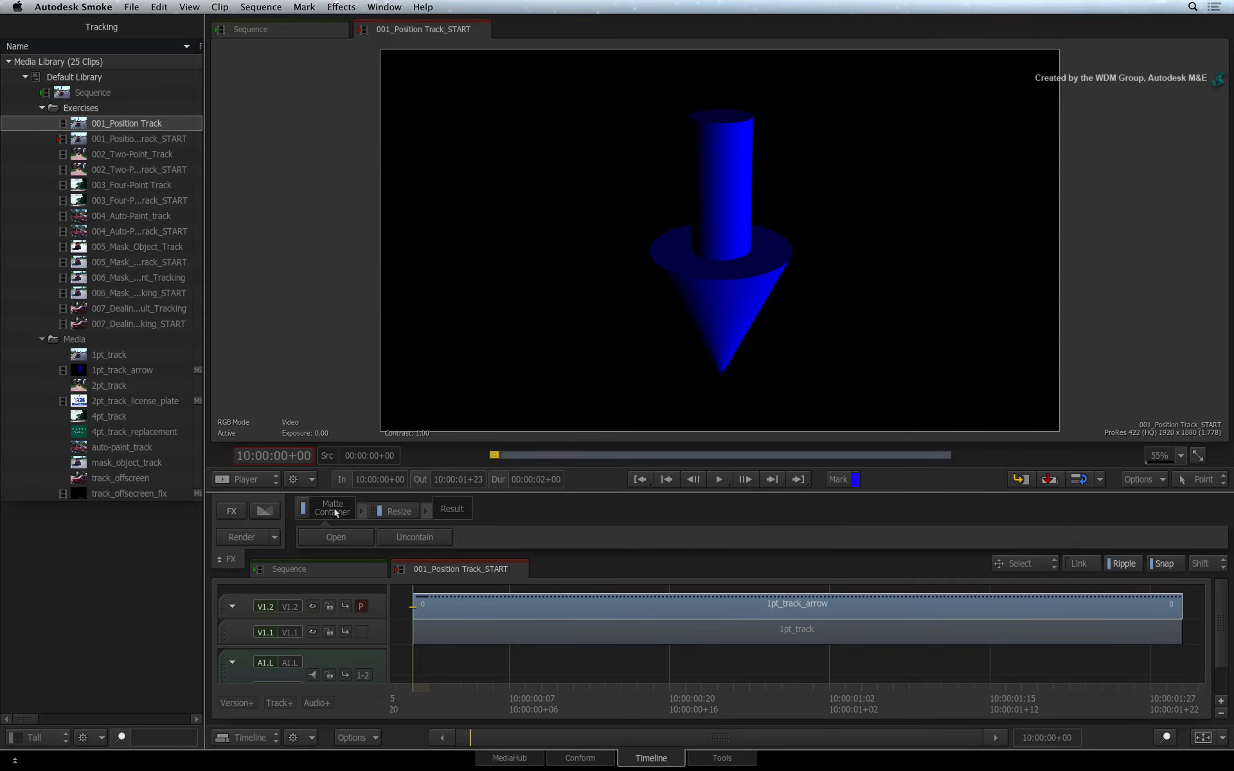
{"action": "mouse_move", "coordinate": [351, 502]}
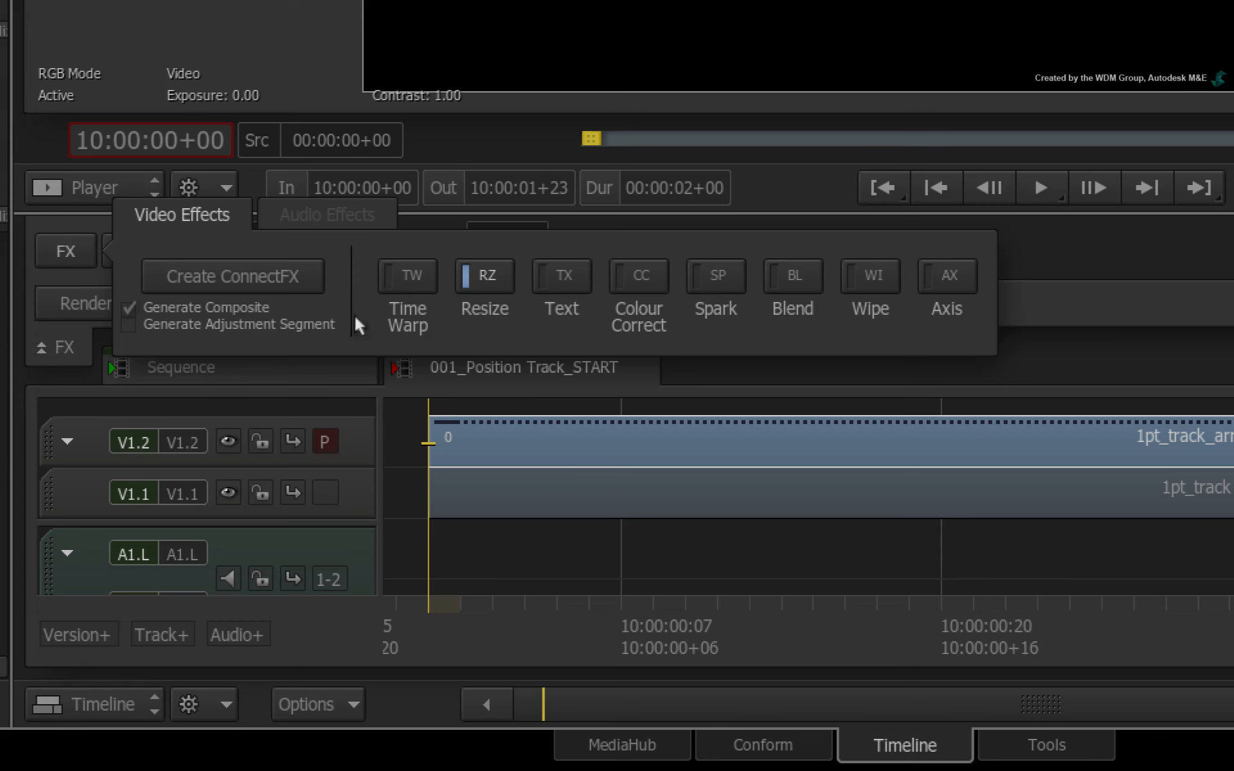
Add an Axis (AX) effect to the arrow clip's pipeline after Resize.
{"action": "left_click", "coordinate": [947, 284]}
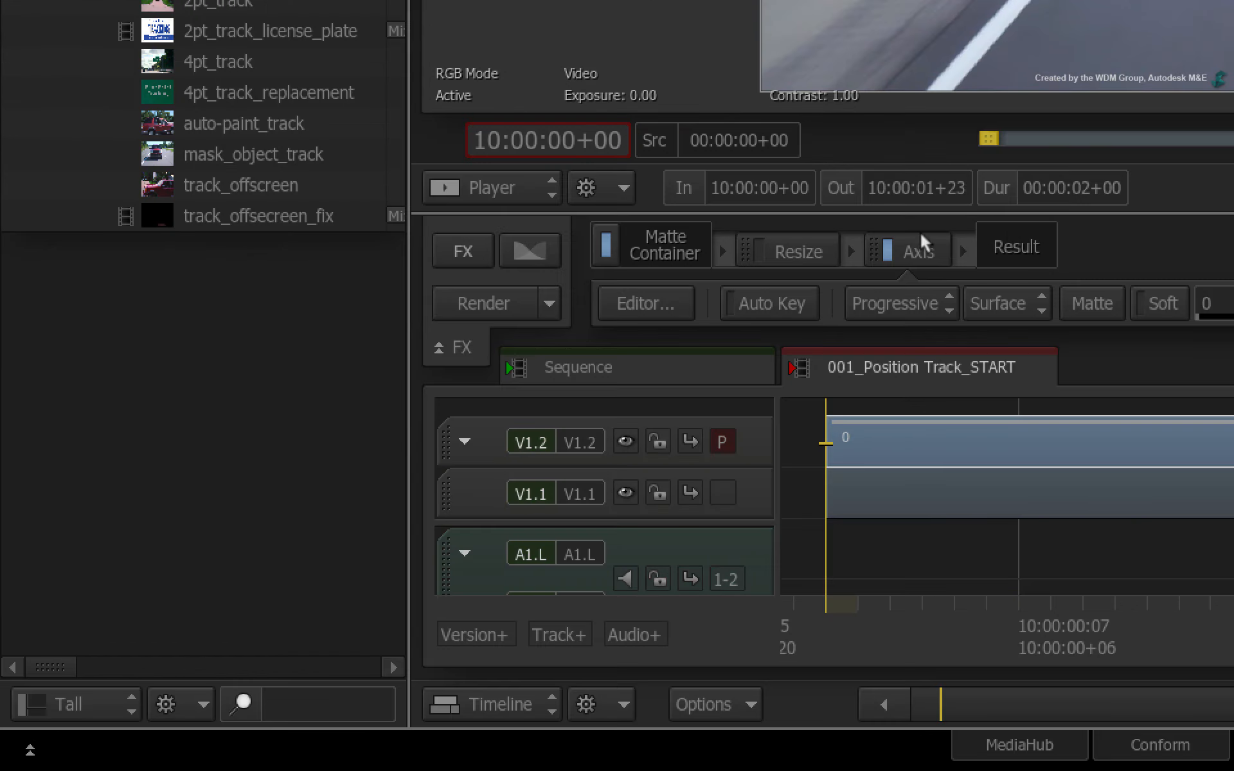
Open the Axis node's full editor showing the arrow over the highway footage.
{"action": "left_click", "coordinate": [905, 250]}
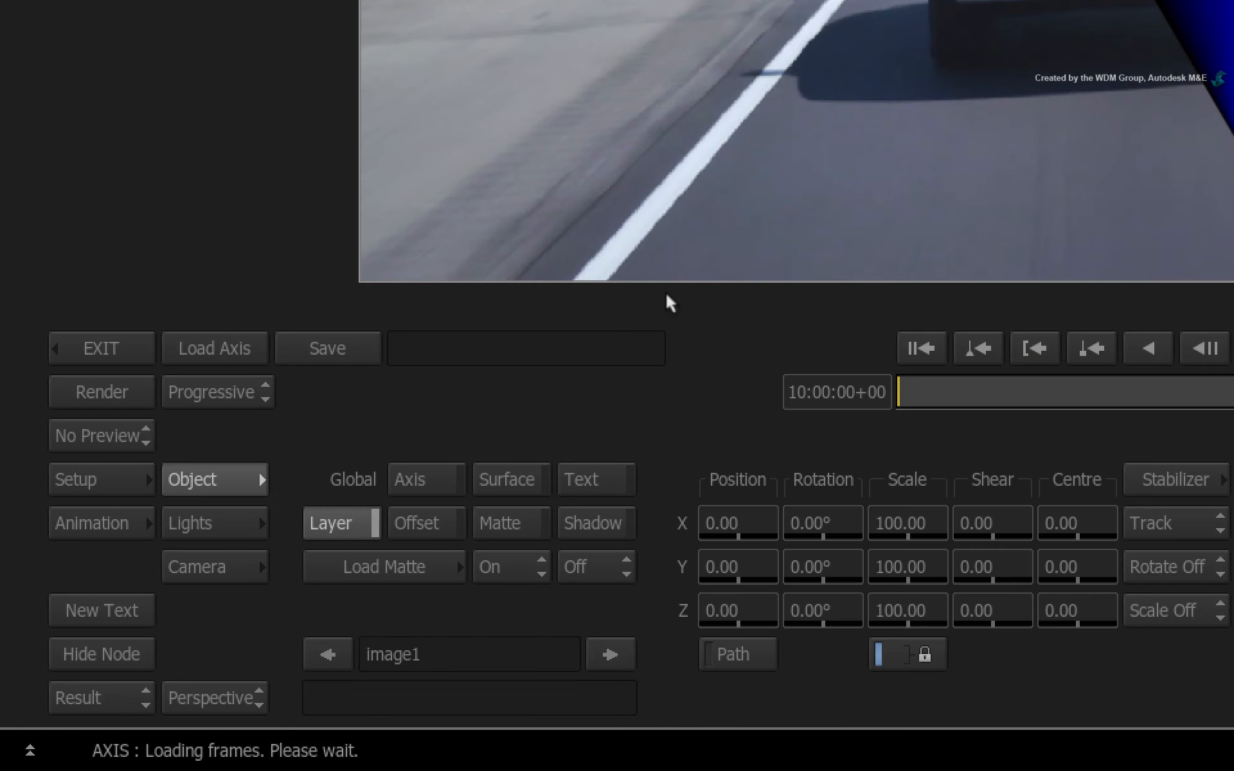
{"action": "mouse_move", "coordinate": [162, 414]}
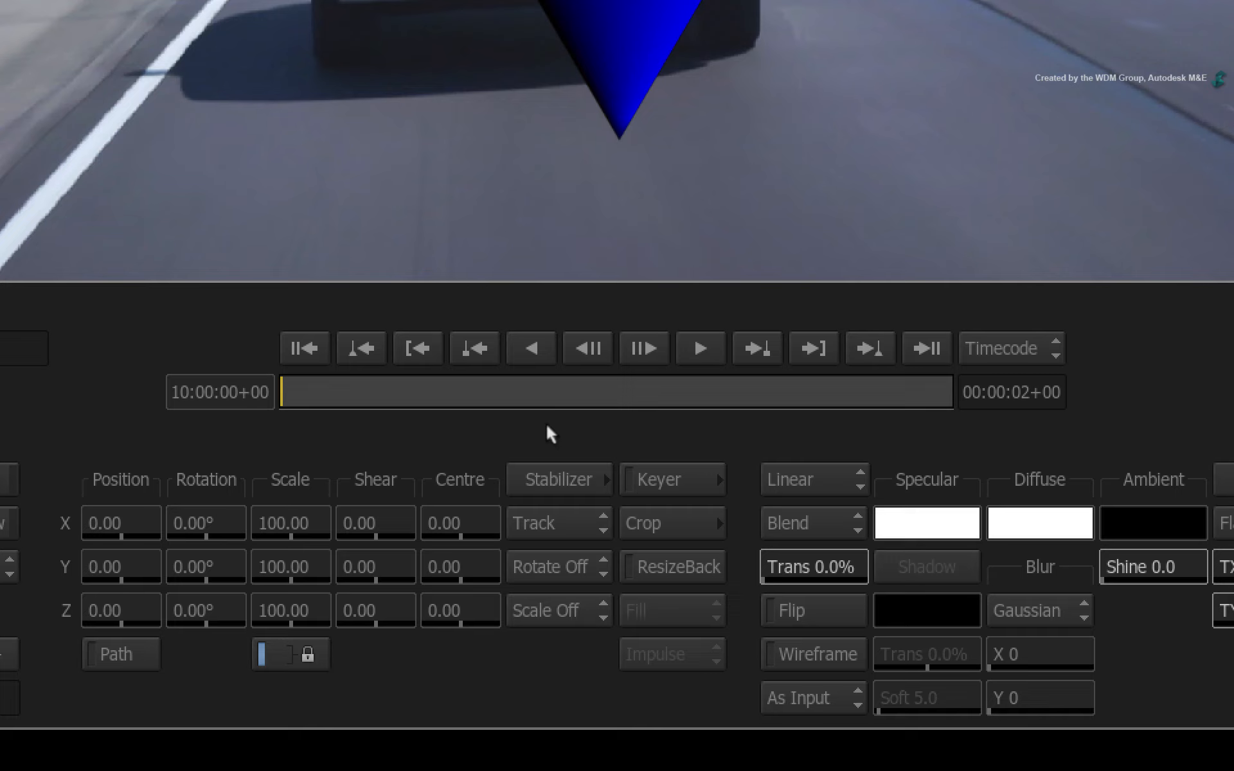
{"action": "mouse_move", "coordinate": [543, 634]}
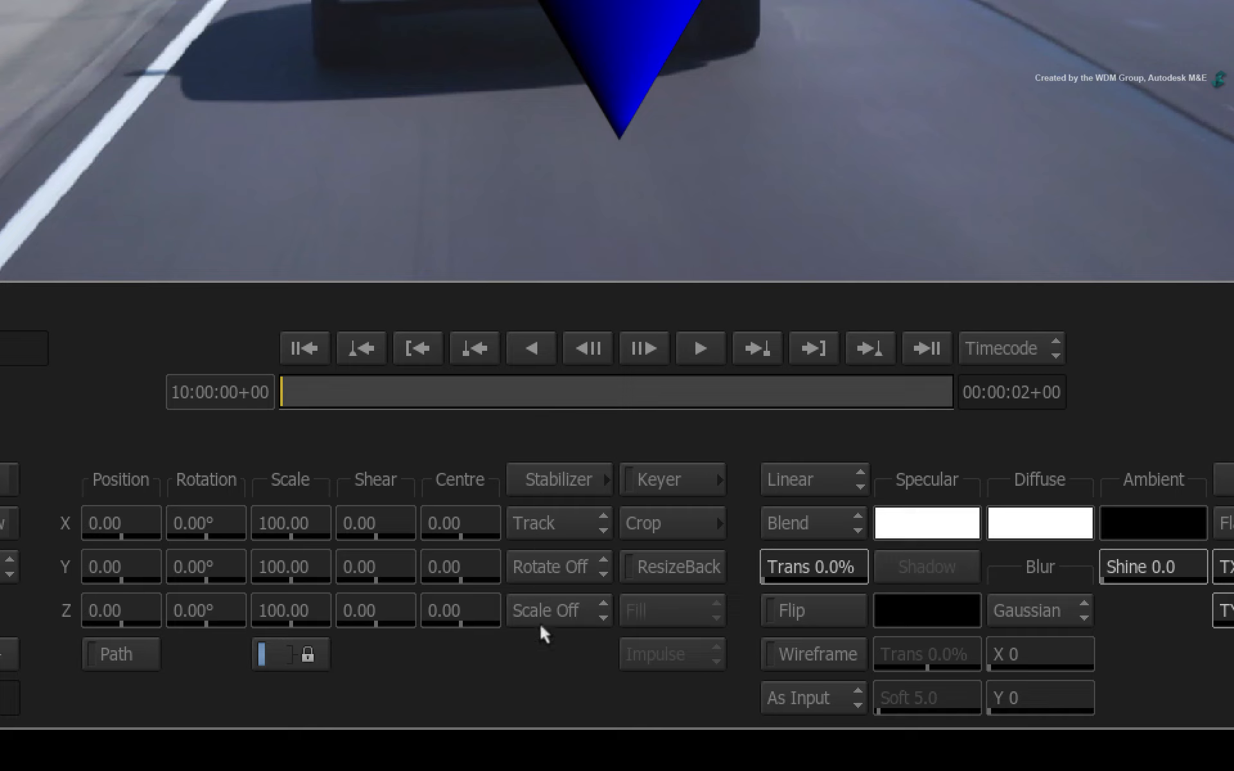
{"action": "mouse_move", "coordinate": [548, 649]}
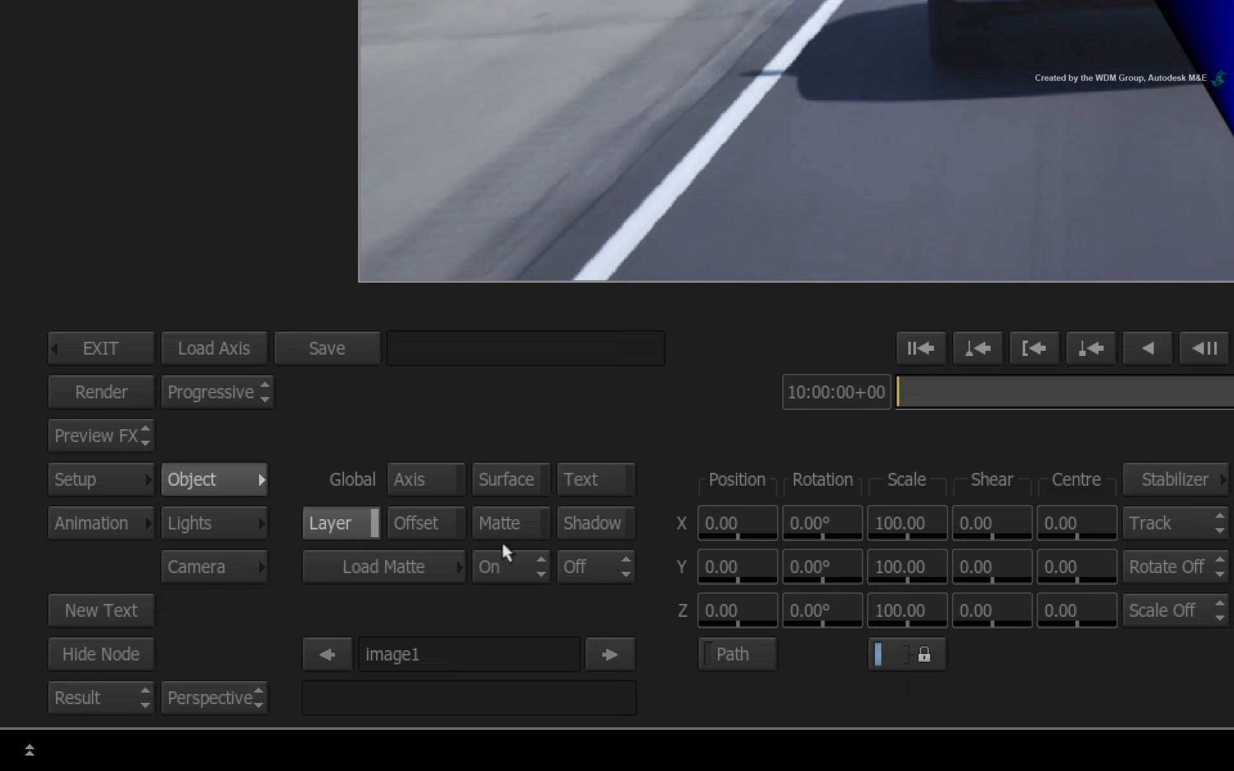
{"action": "mouse_move", "coordinate": [339, 539]}
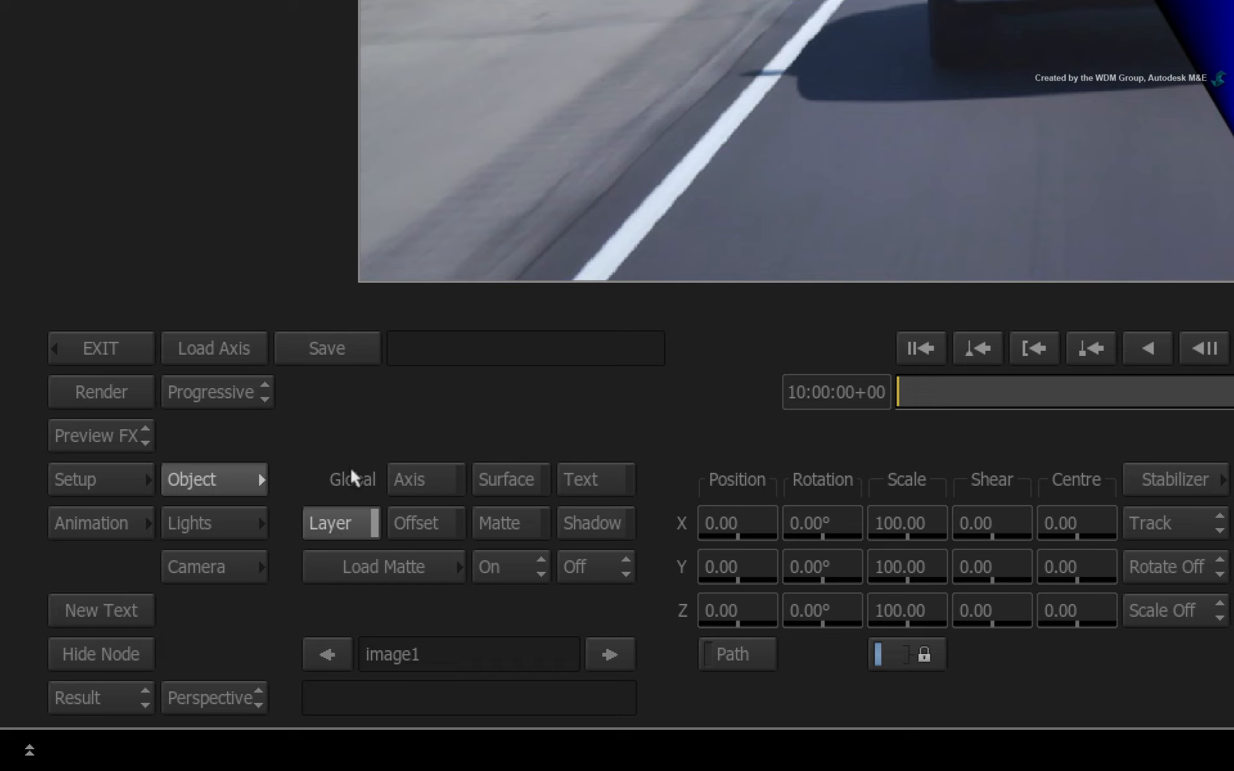
{"action": "mouse_move", "coordinate": [371, 508]}
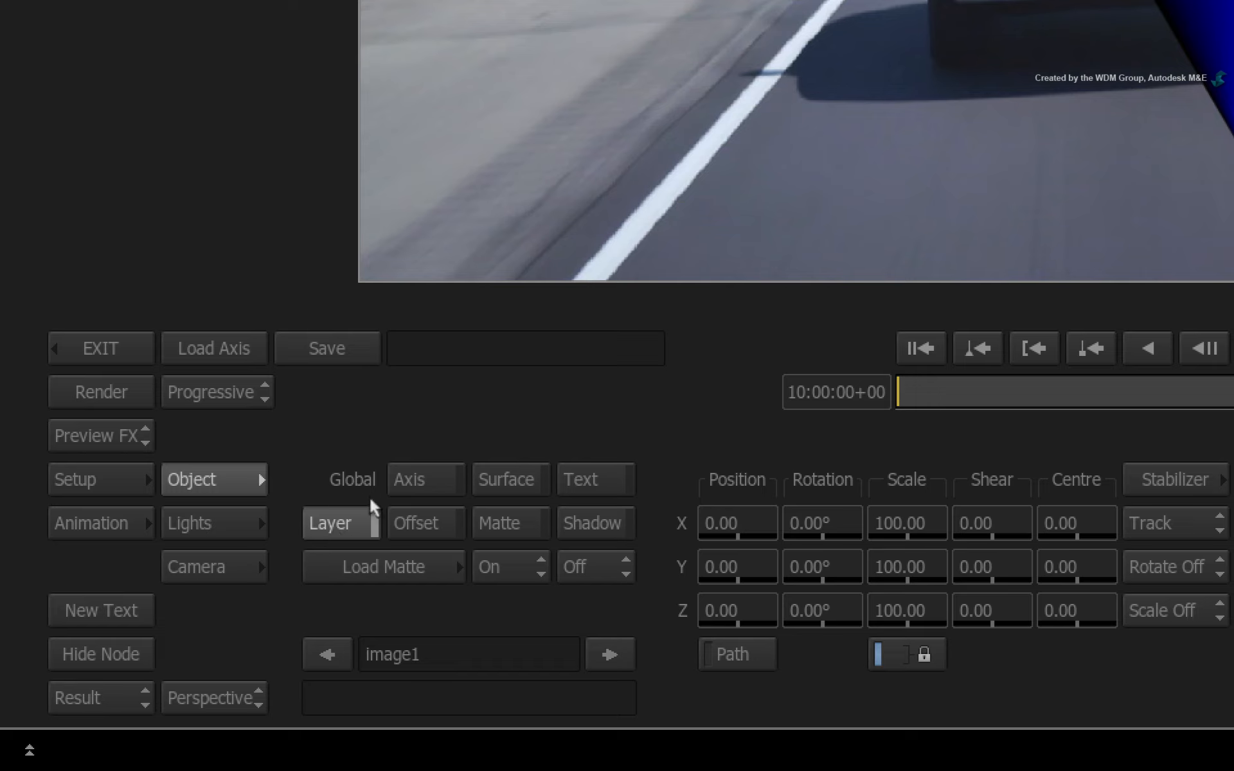
{"action": "mouse_move", "coordinate": [442, 529]}
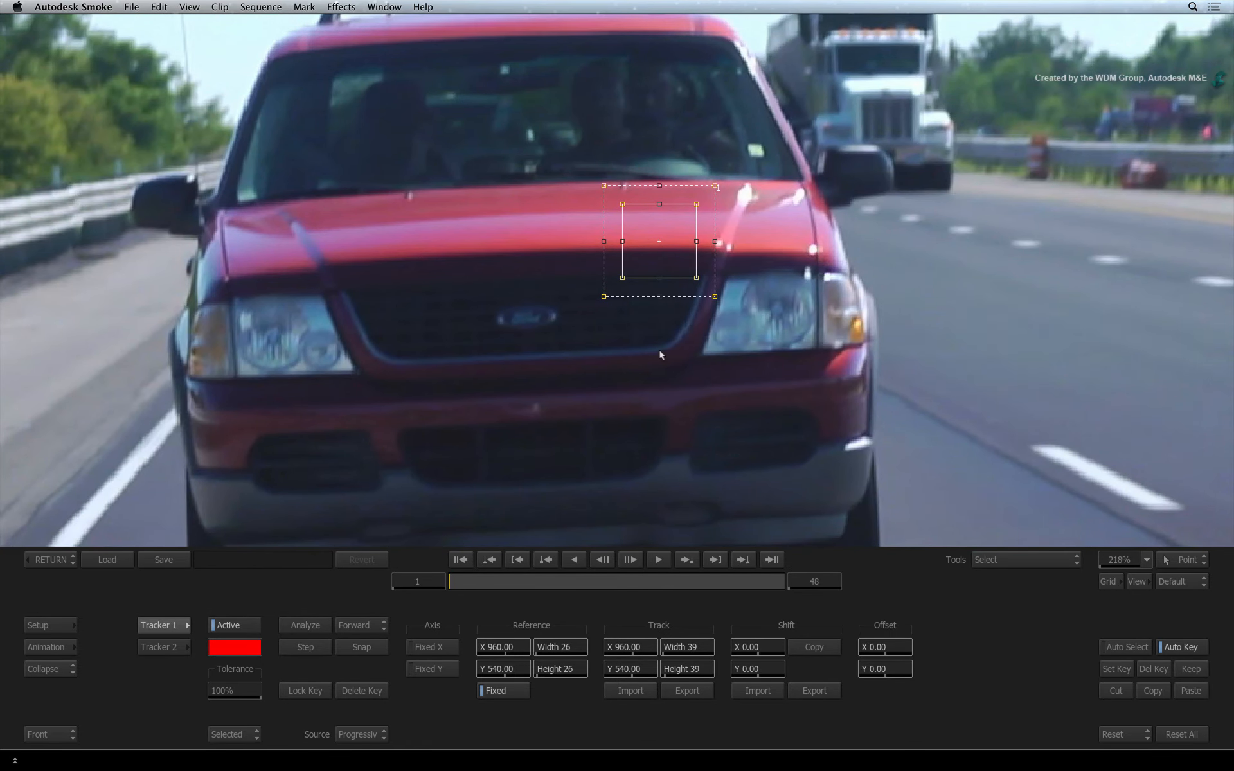
{"action": "mouse_move", "coordinate": [642, 346]}
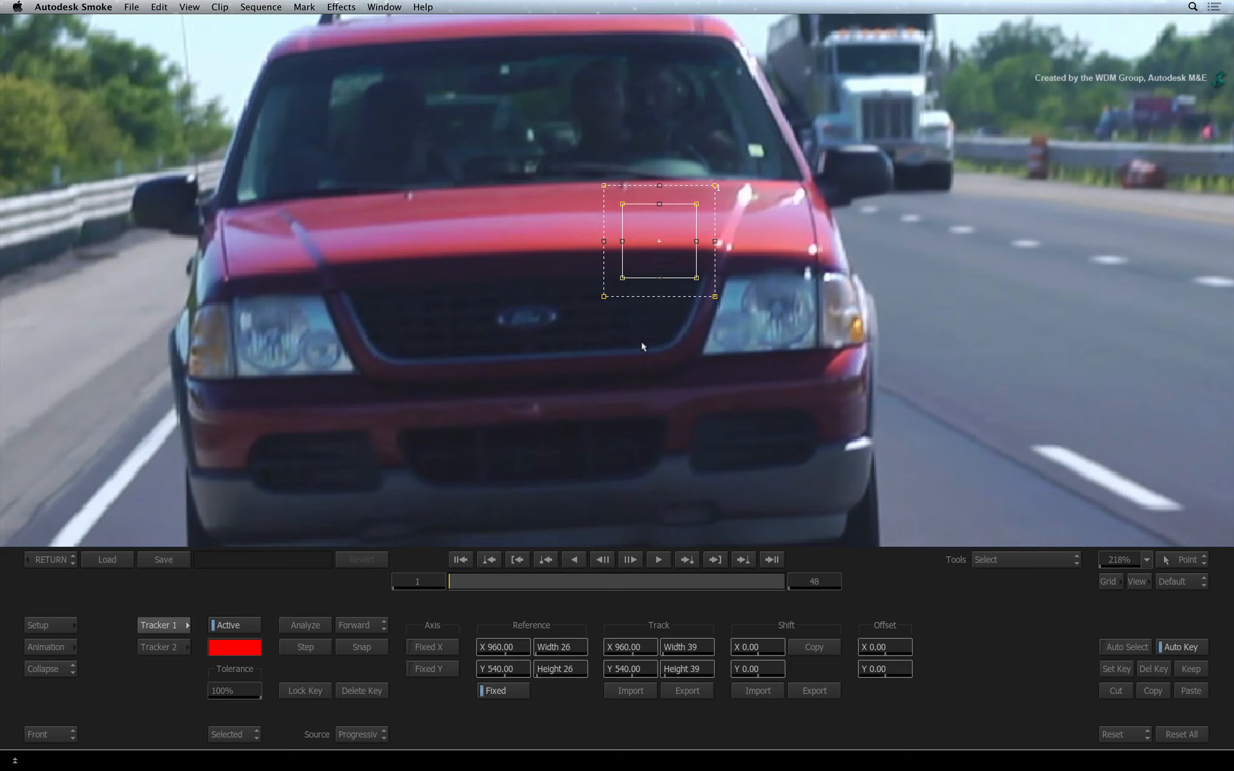
Drag the Tracker 1 box onto the Ford logo on the red truck's grille.
{"action": "left_click_drag", "start_coordinate": [659, 242], "coordinate": [528, 319]}
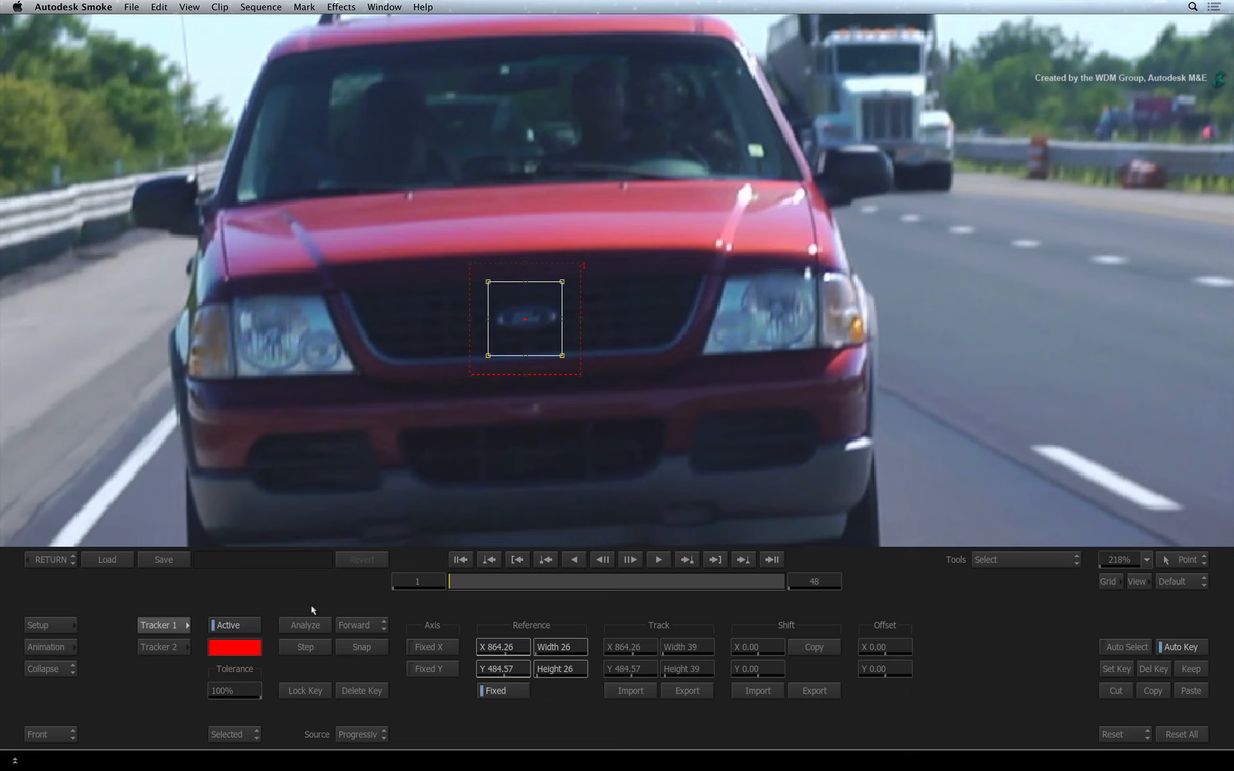
{"action": "left_click", "coordinate": [305, 625]}
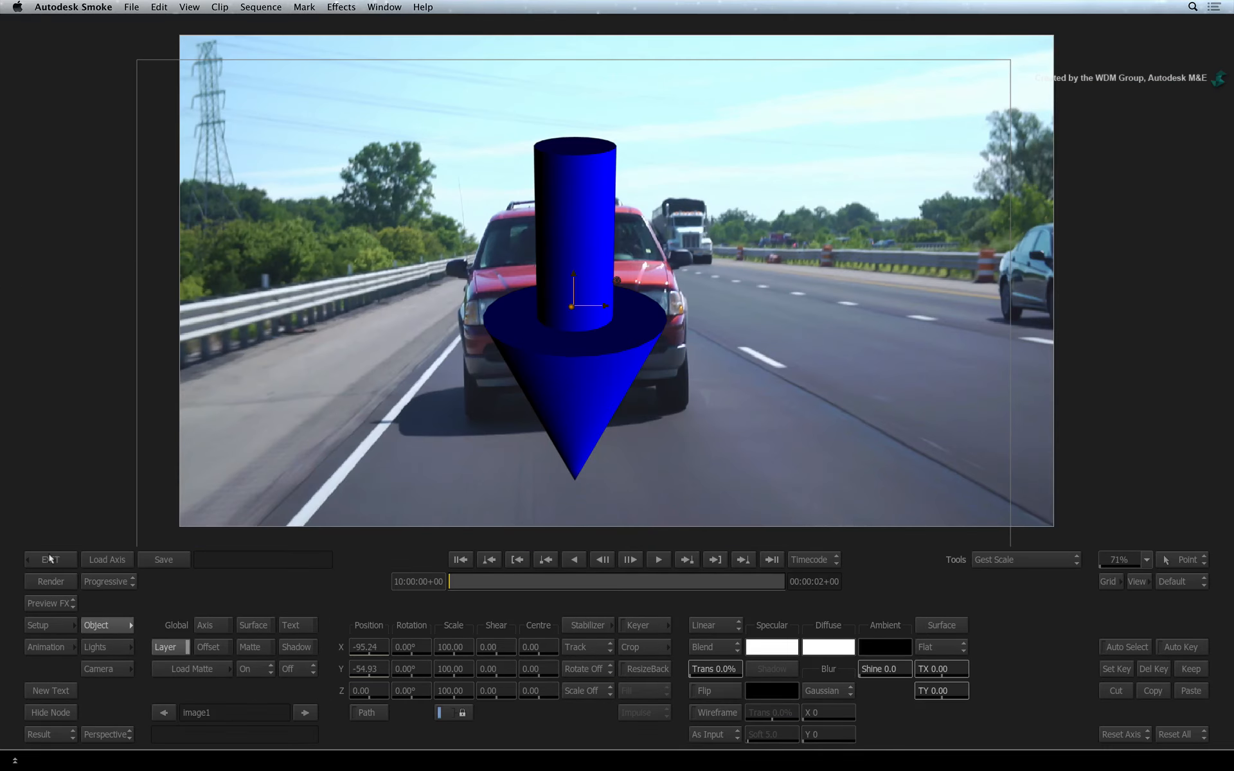
{"action": "mouse_move", "coordinate": [452, 579]}
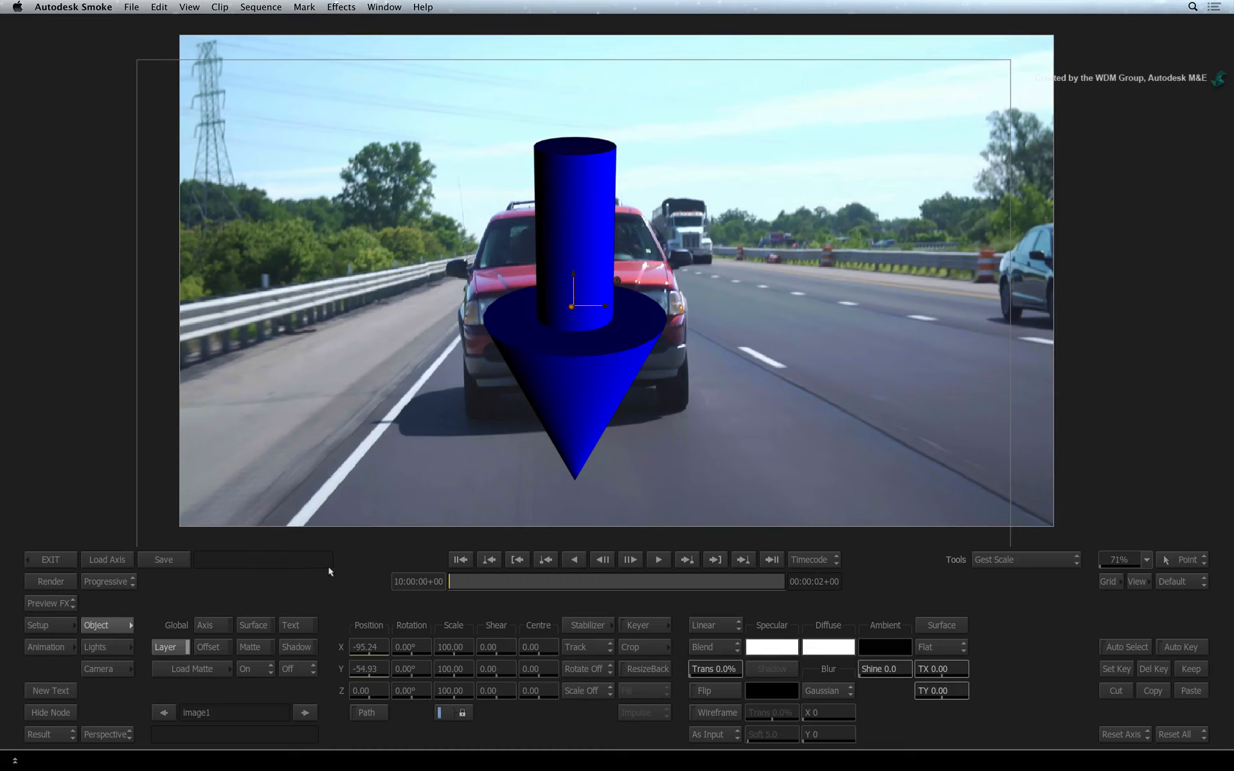
{"action": "mouse_move", "coordinate": [567, 311]}
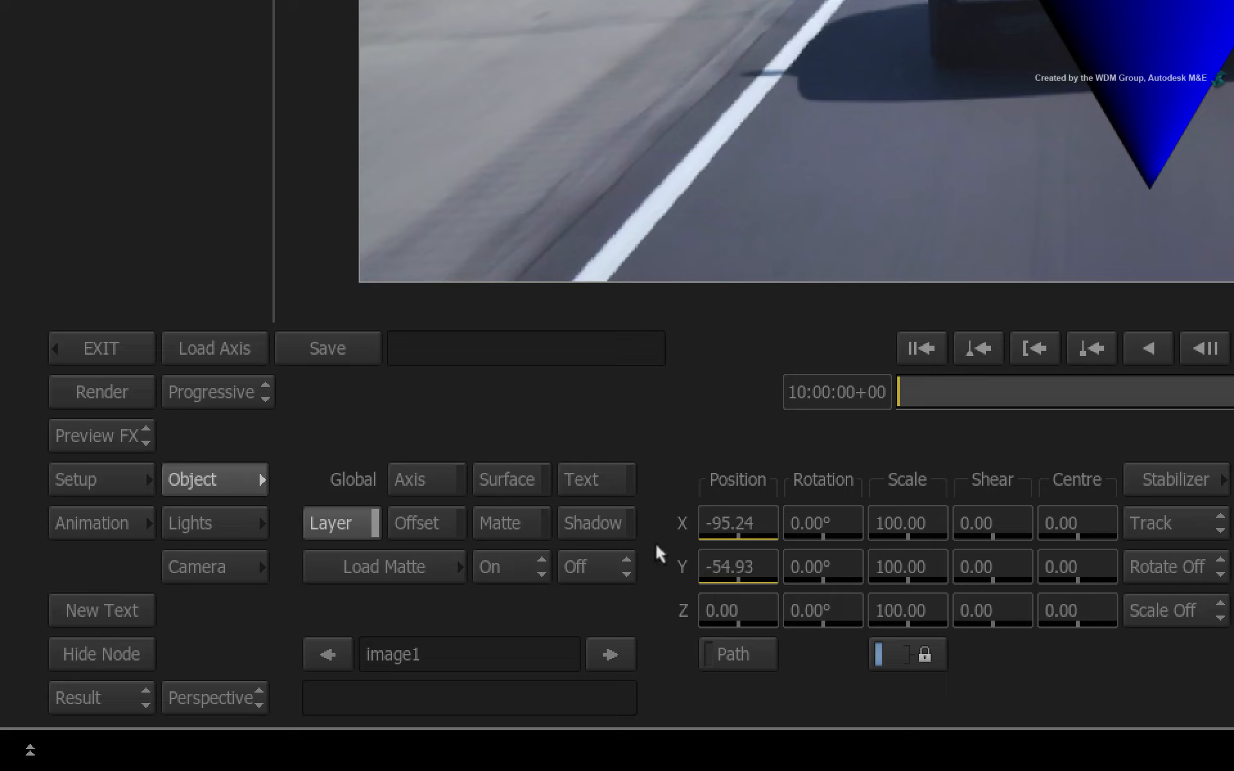
{"action": "mouse_move", "coordinate": [656, 540]}
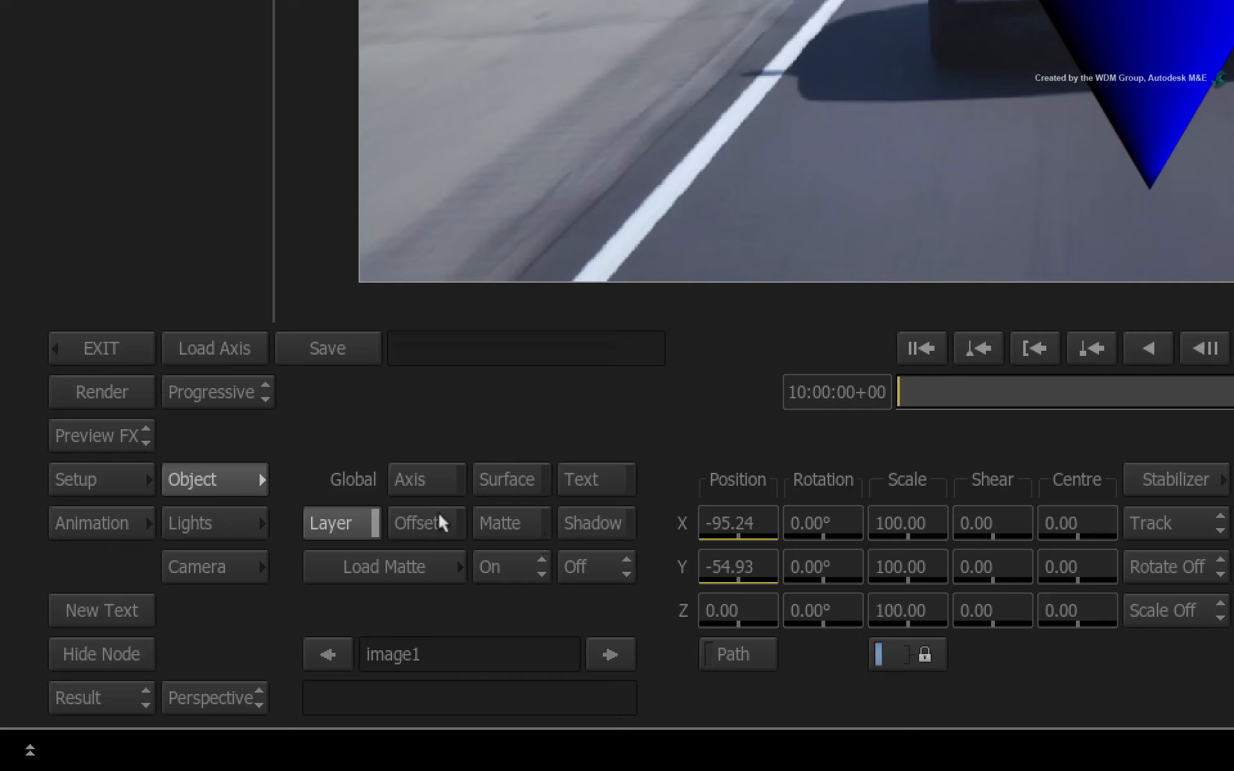
Move the arrow's offset pivot to its tip (Centre Y -380) and shrink it to 46%.
{"action": "left_click", "coordinate": [416, 522]}
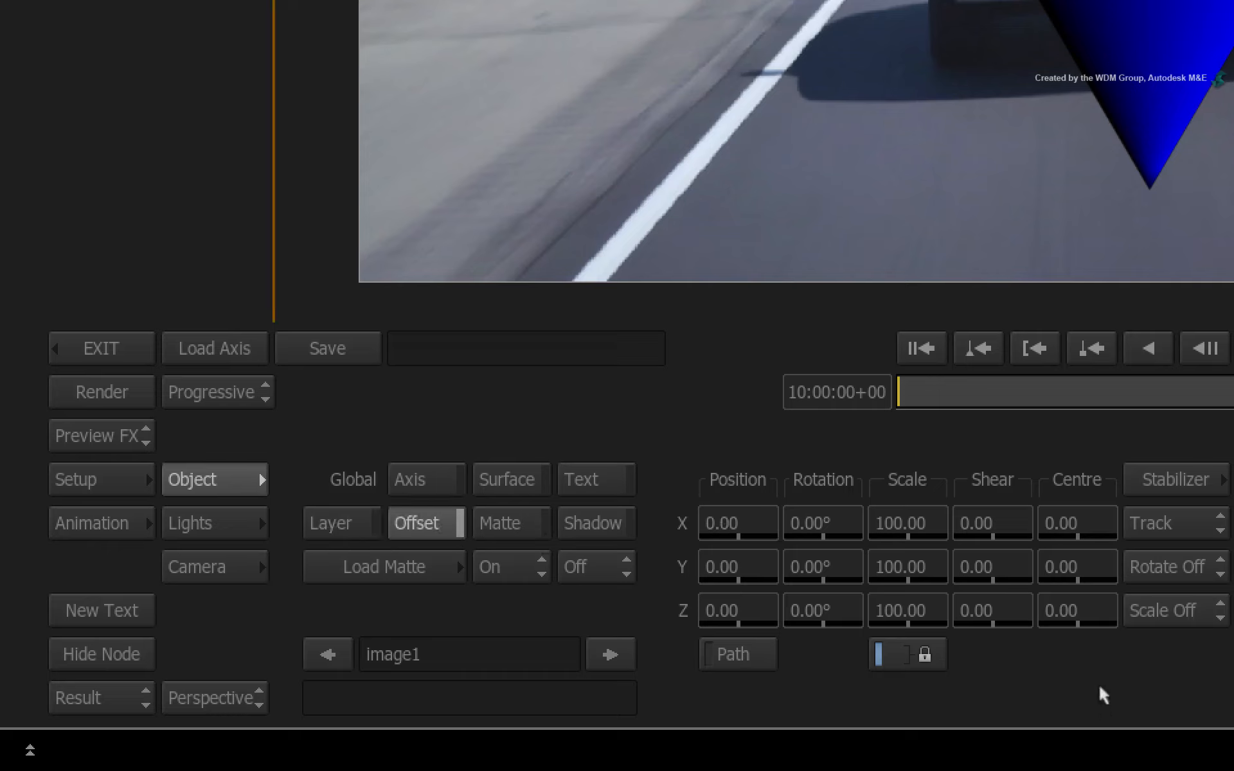
{"action": "mouse_move", "coordinate": [1076, 667]}
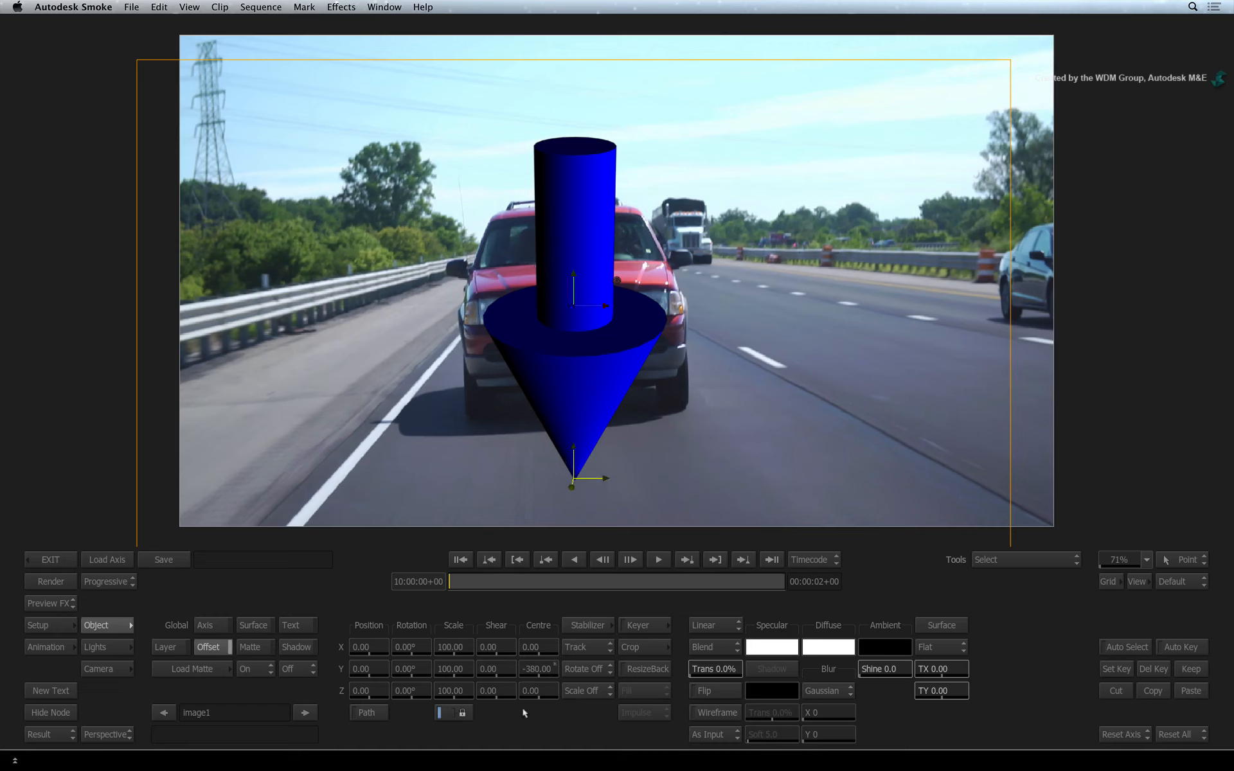
{"action": "mouse_move", "coordinate": [526, 711]}
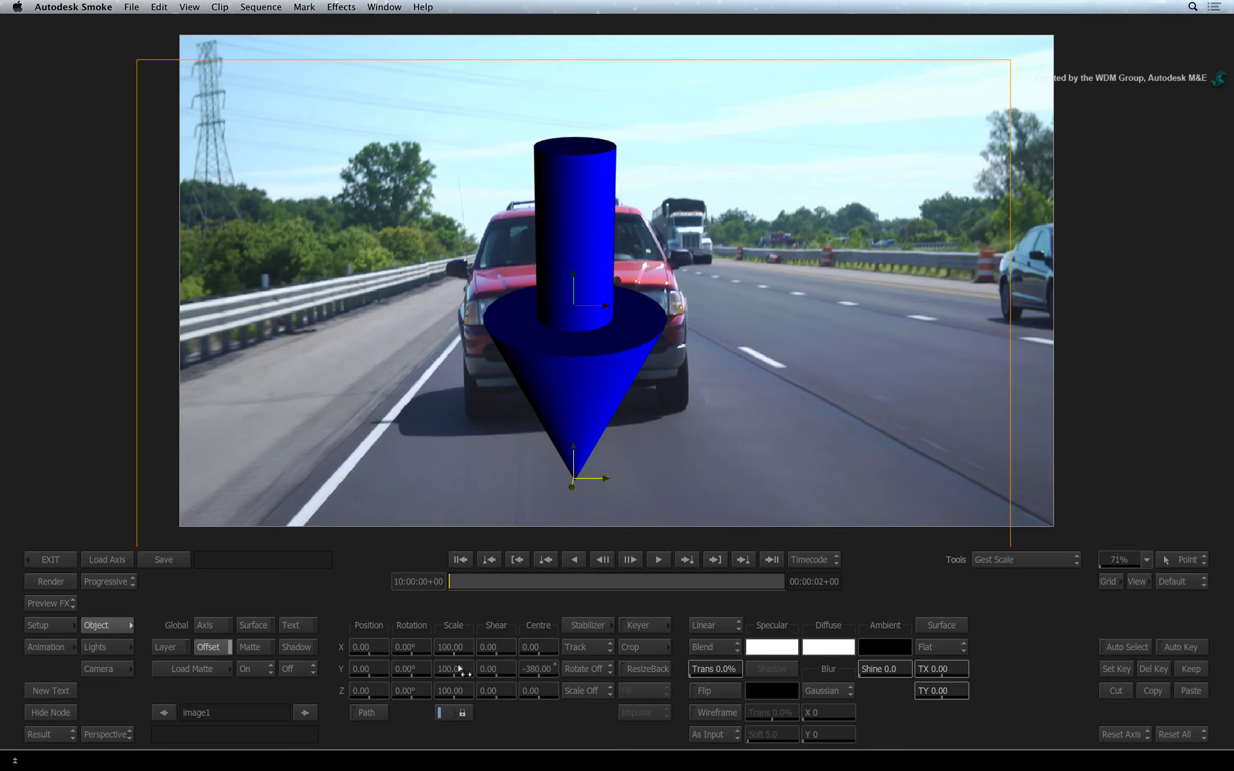
{"action": "left_click_drag", "start_coordinate": [453, 669], "coordinate": [453, 677]}
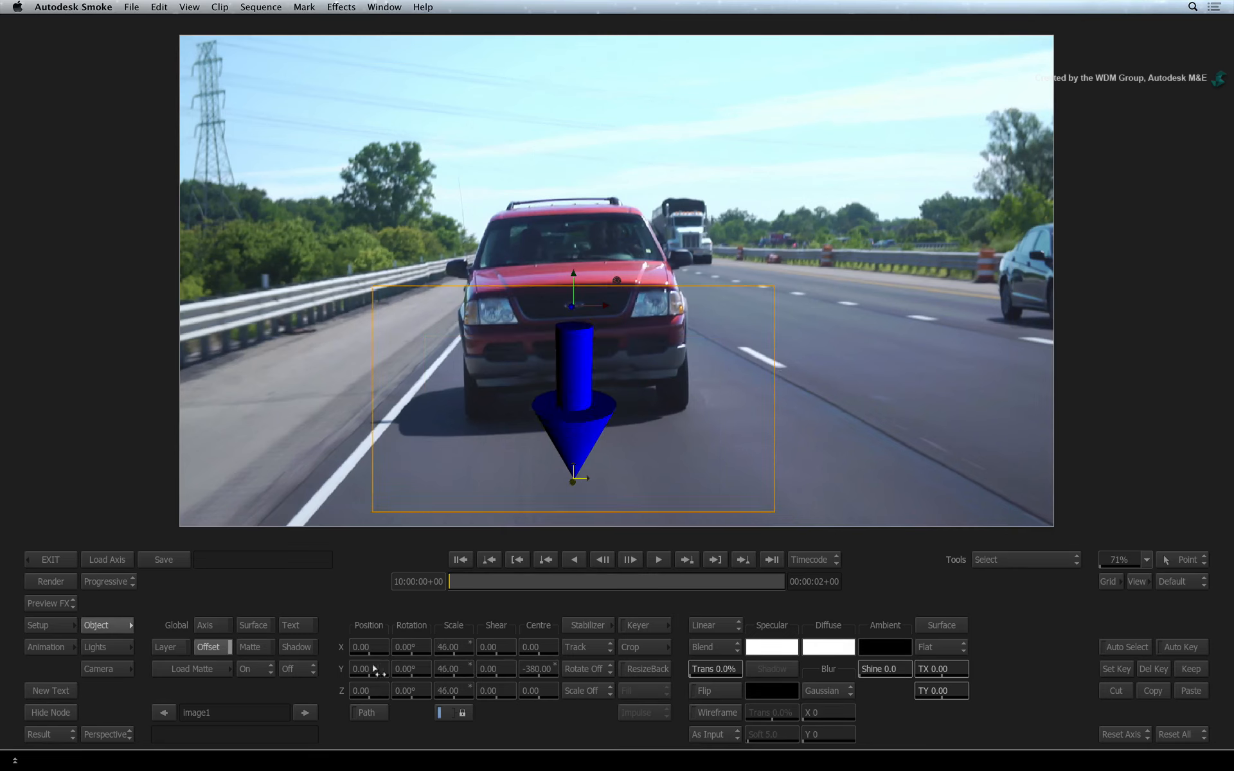
Raise the arrow to Y position 589 so its tip rests on the truck roof.
{"action": "type", "text": "589.00"}
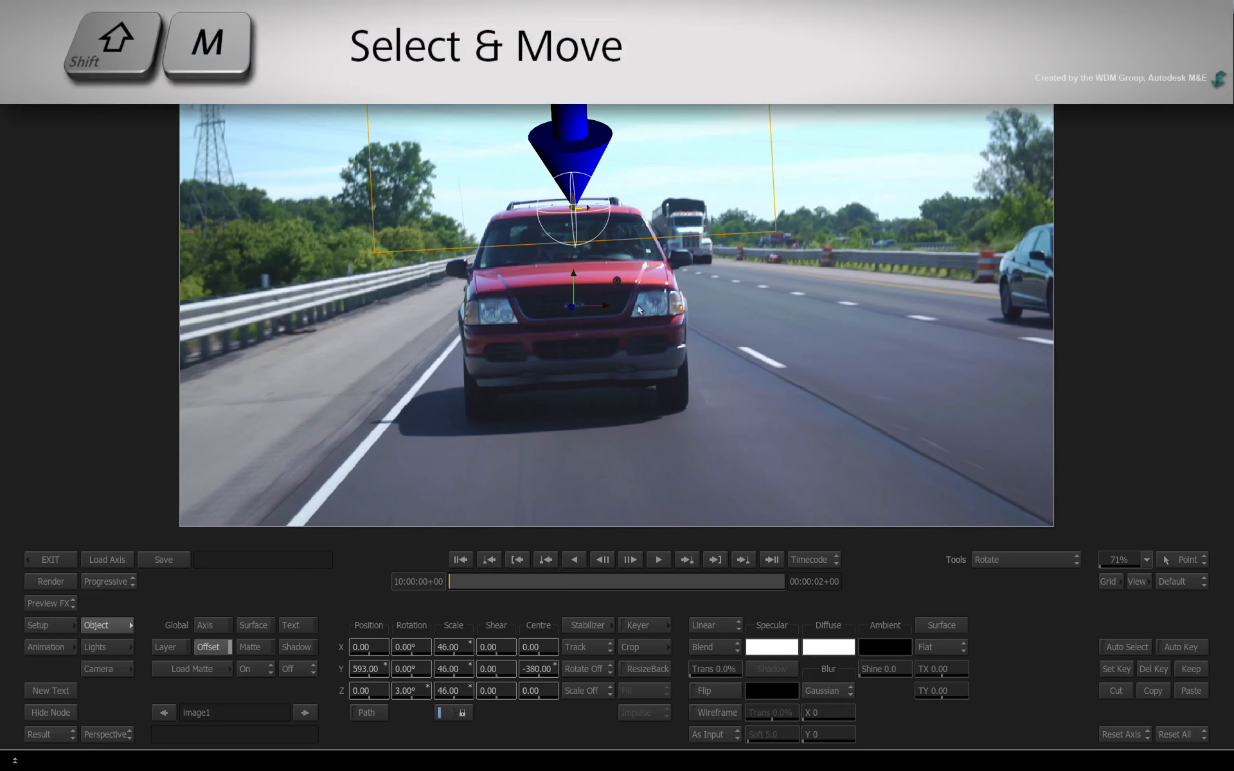
{"action": "left_click", "coordinate": [1024, 560]}
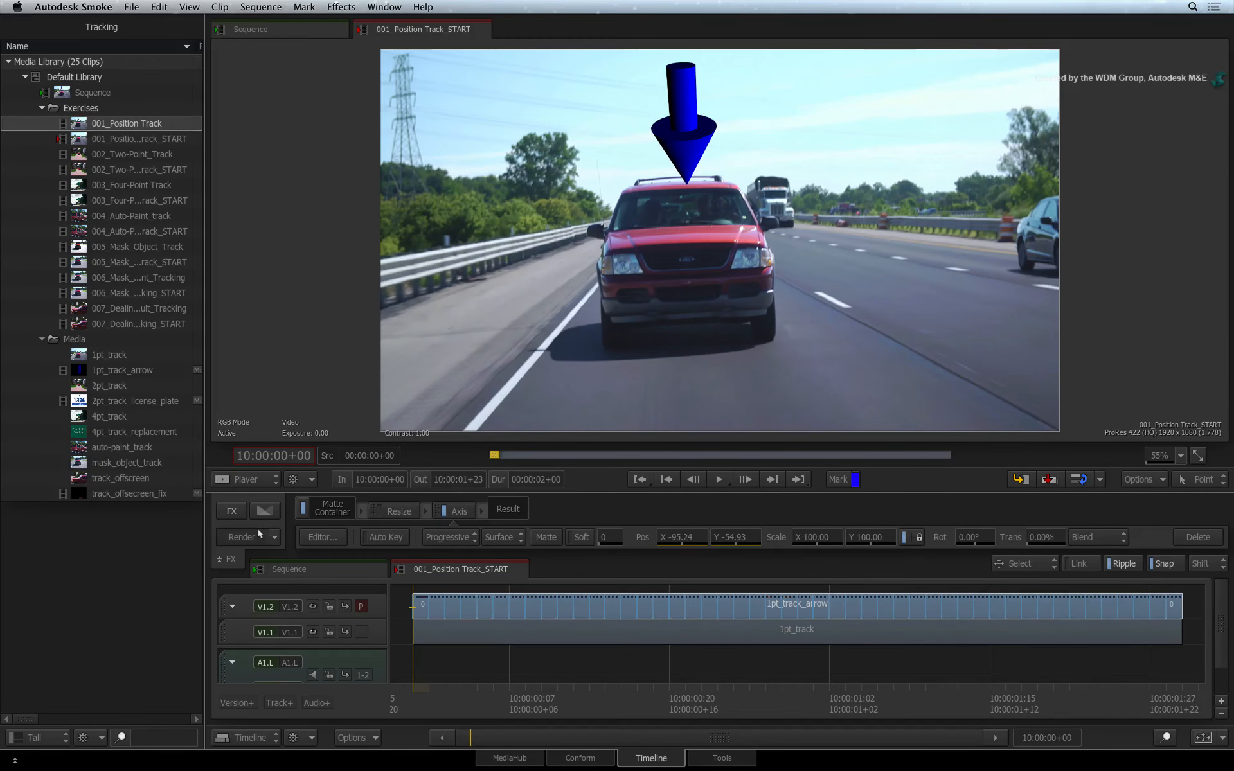
Render the tracked Axis effect on the arrow clip.
{"action": "left_click", "coordinate": [244, 537]}
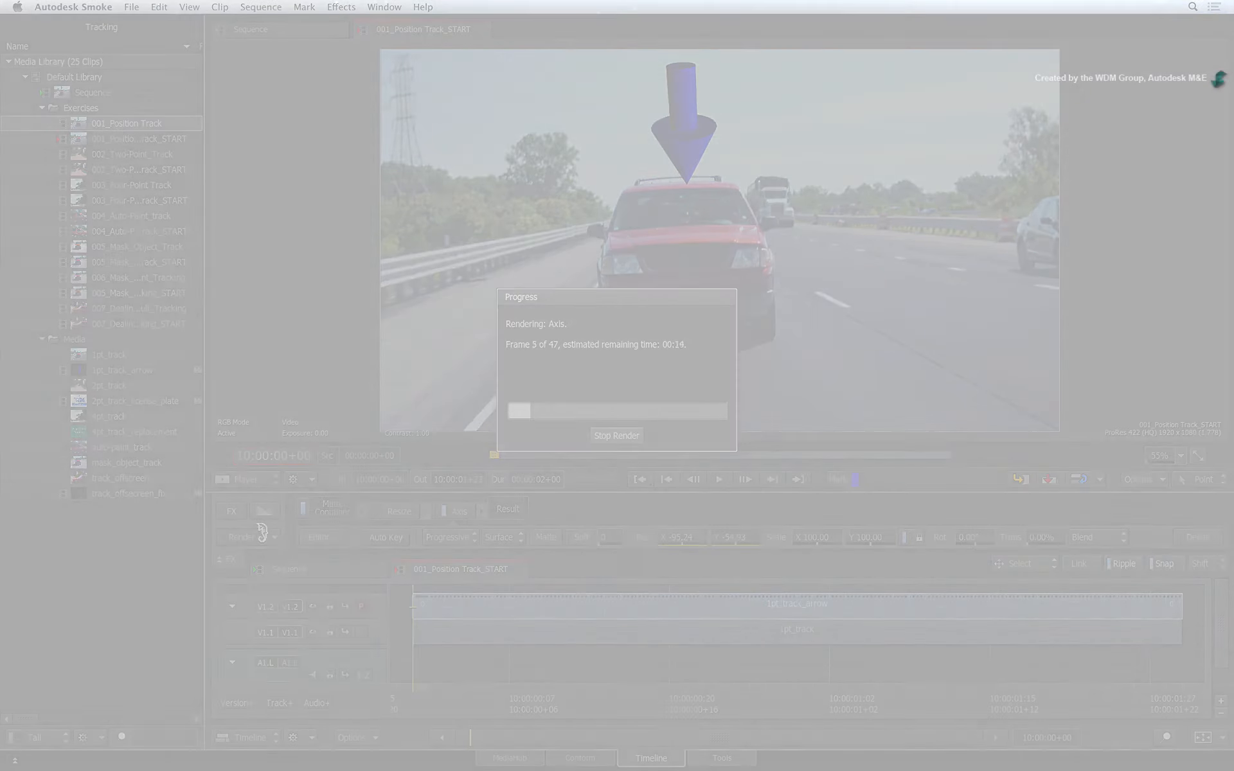